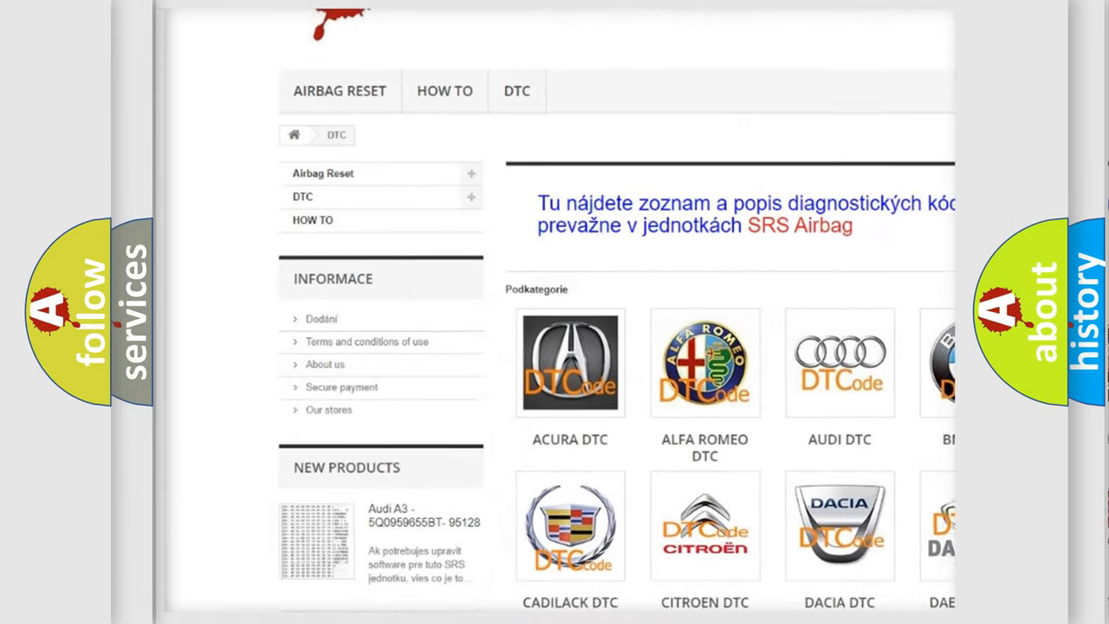
{"action": "scroll", "scroll_direction": "down", "scroll_amount": 3}
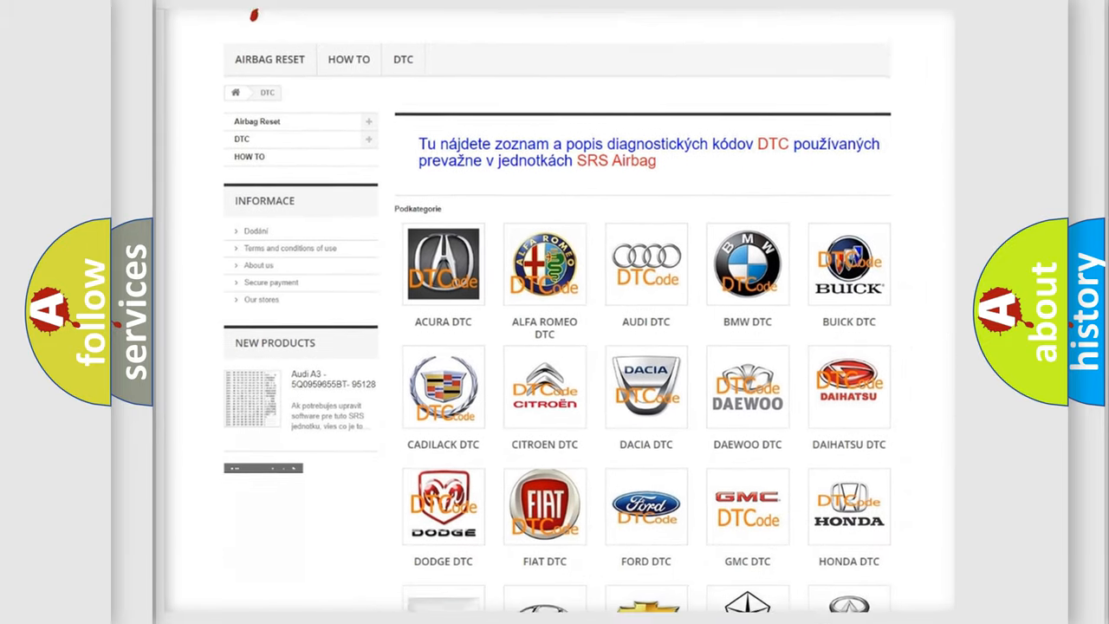
{"action": "scroll", "scroll_direction": "down", "scroll_amount": 3}
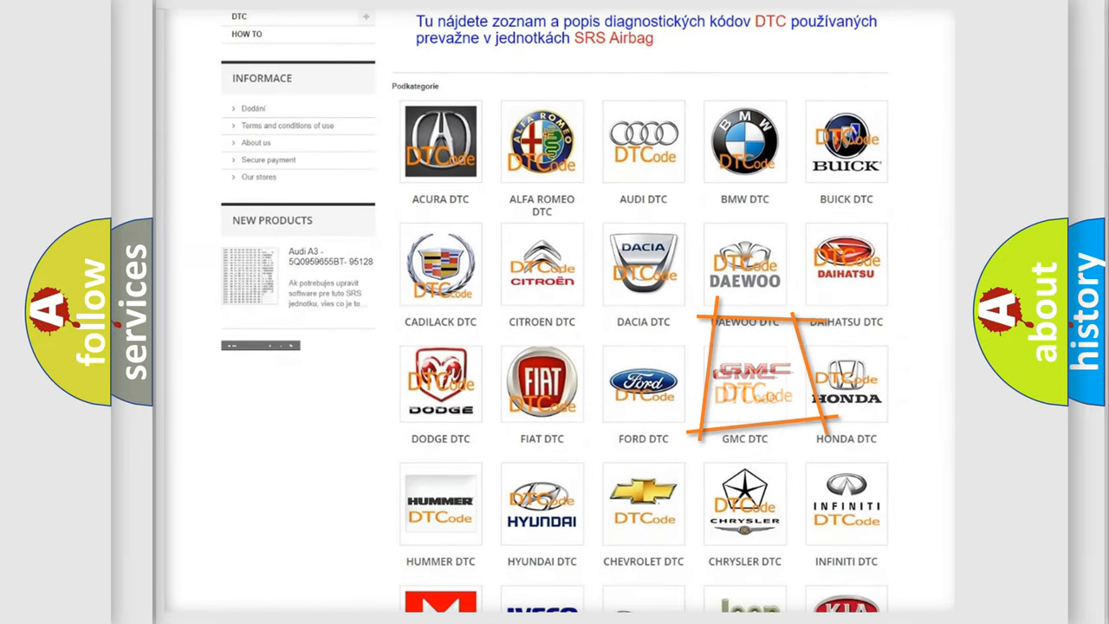